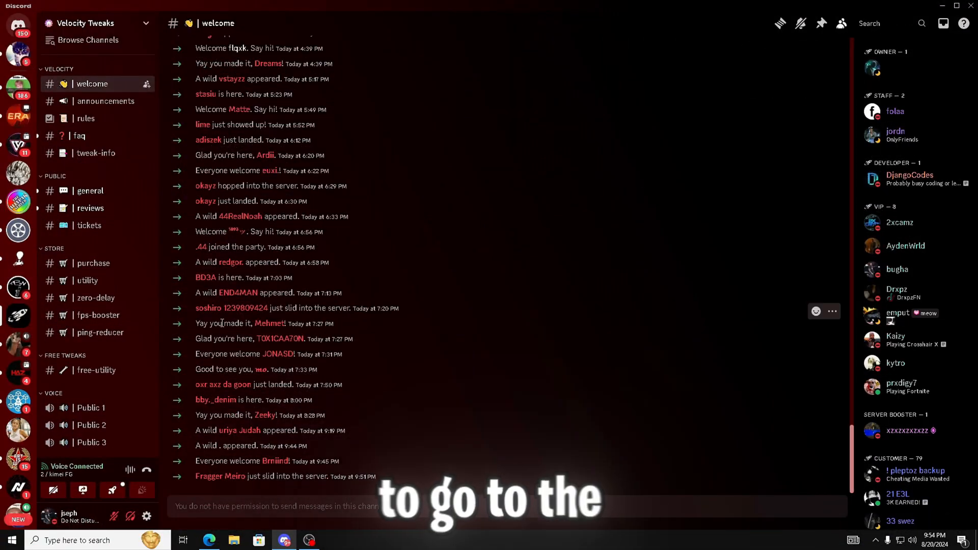
Open the free-utility channel in the Velocity Tweaks Discord server.
left_click(97, 370)
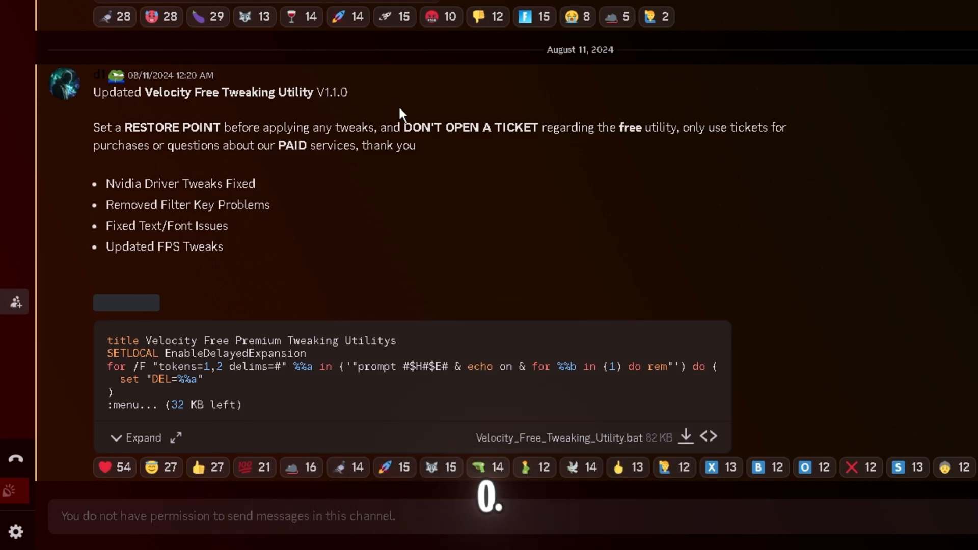
mouse_move(686, 437)
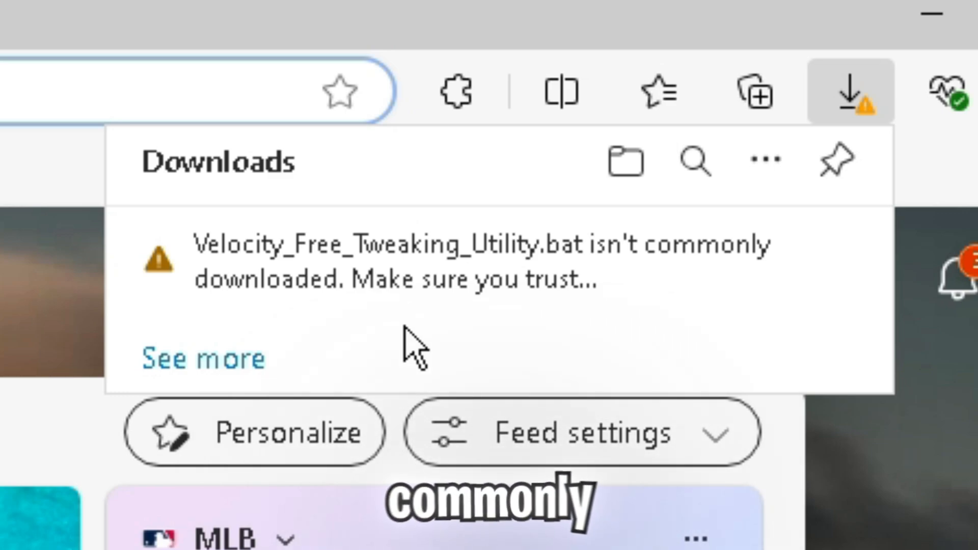
mouse_move(404, 406)
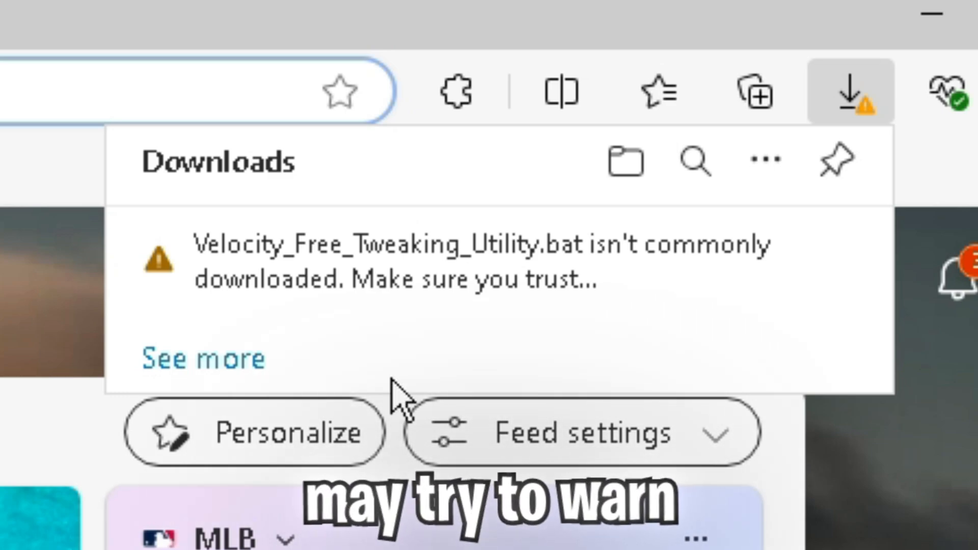
mouse_move(368, 437)
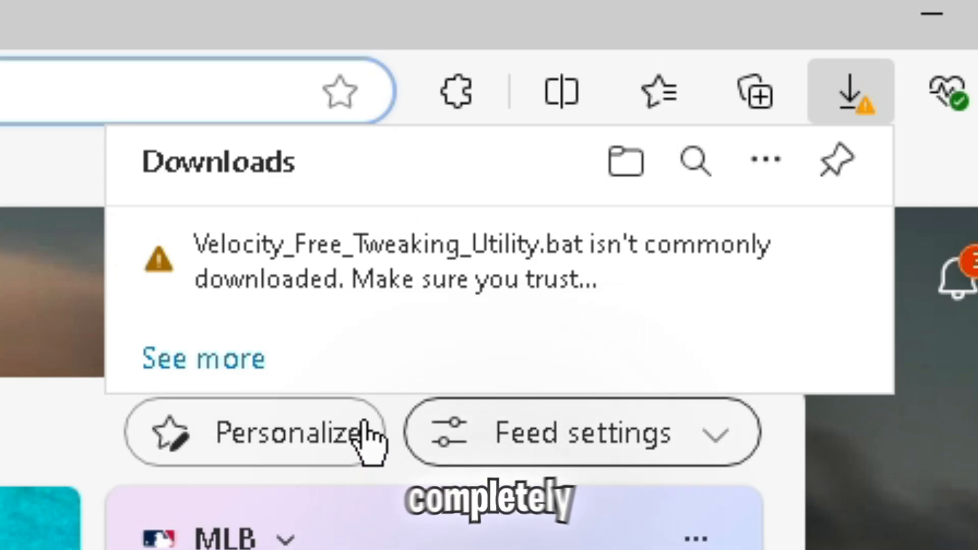
mouse_move(296, 365)
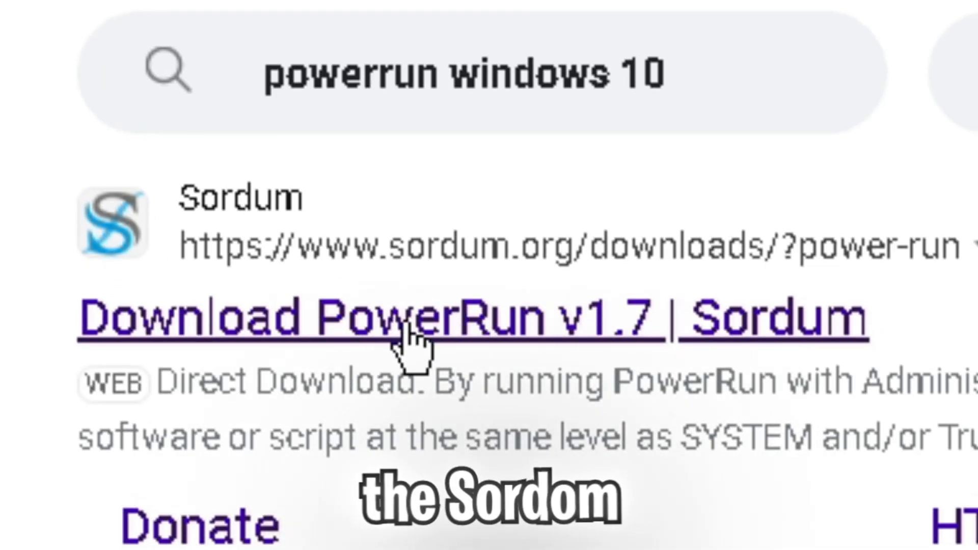
Download PowerRun v1.7 from the Sordum search result.
left_click(411, 318)
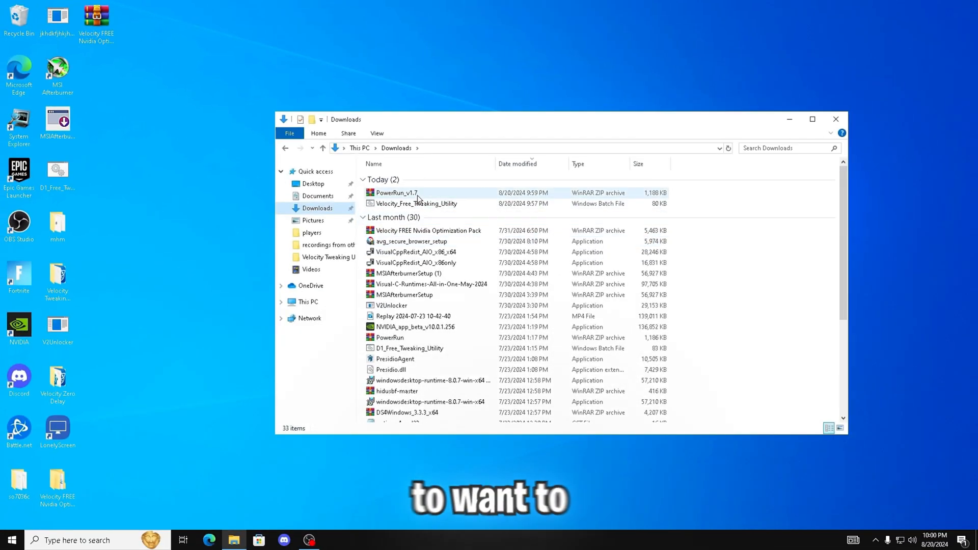
Extract the PowerRun_v1.7 archive to the desktop and open the PowerRun folder.
double_click(396, 192)
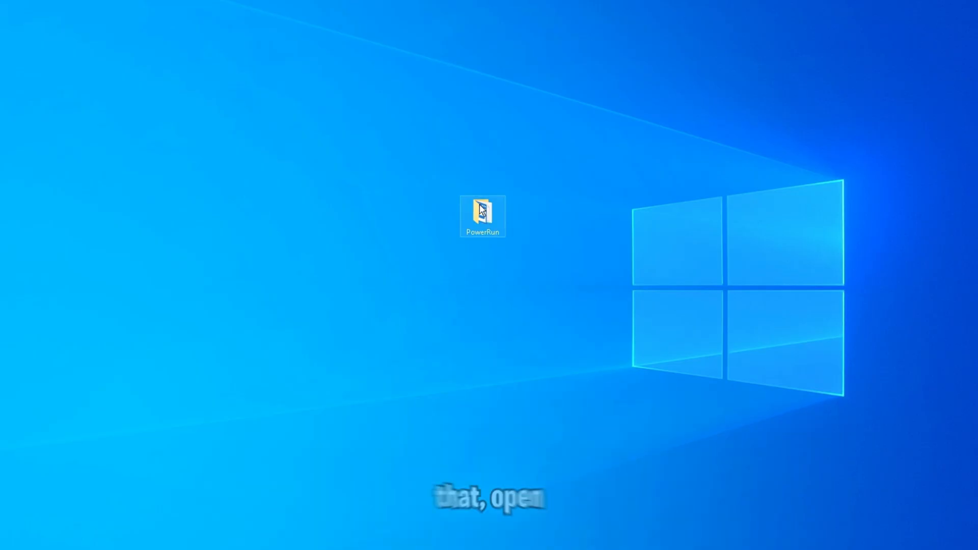
double_click(482, 215)
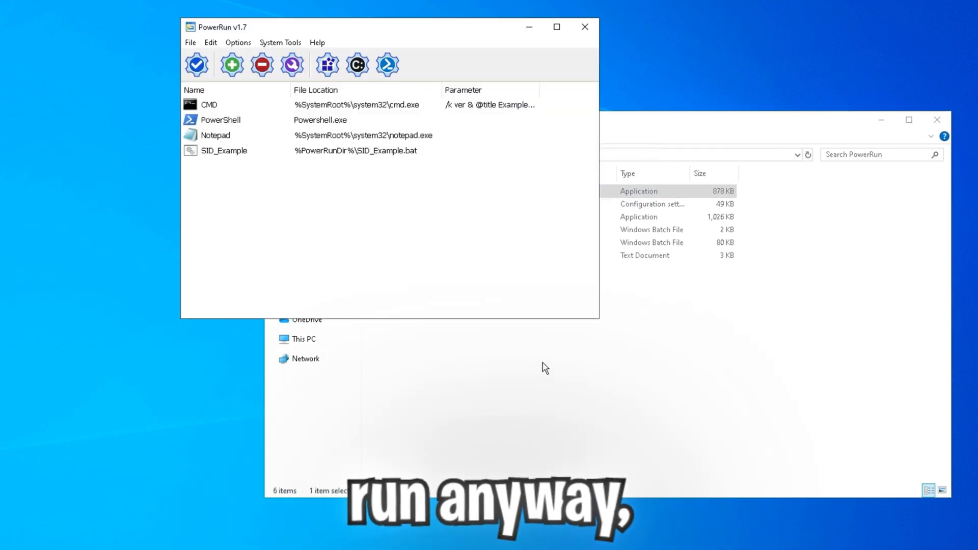
Close PowerRun and move Velocity_Free_Tweaking_Utility.bat into the PowerRun folder.
left_click(190, 42)
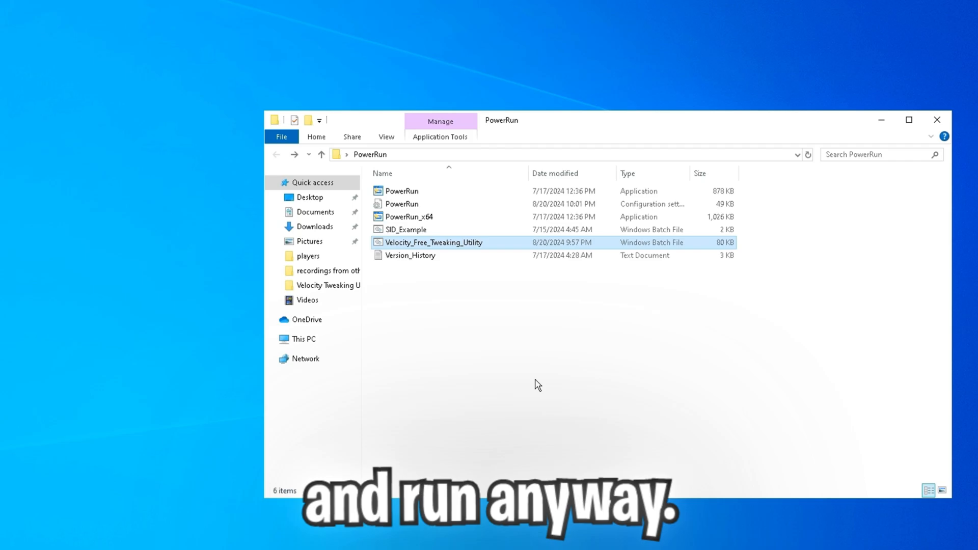
double_click(434, 242)
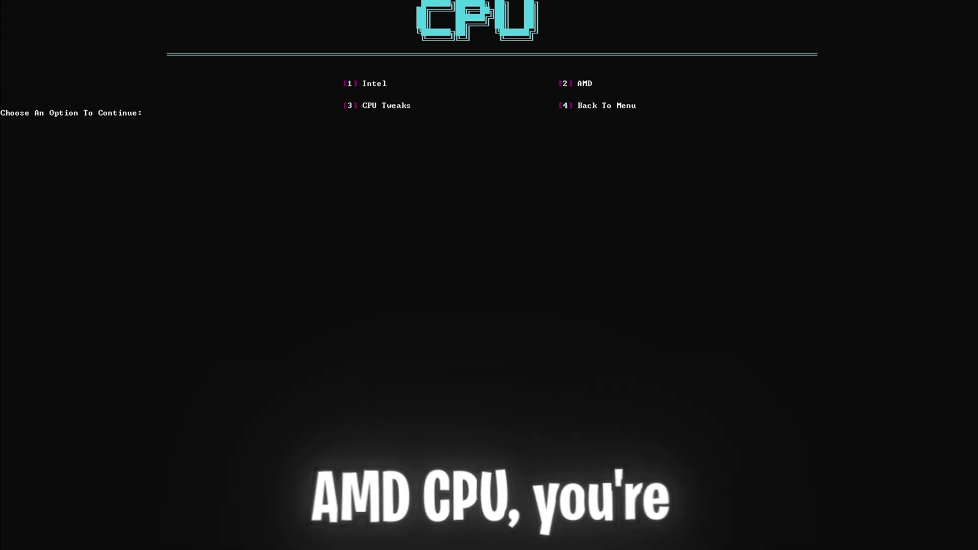
Apply the Intel (1) and CPU Tweaks (3) options, then return to the main menu.
type("1")
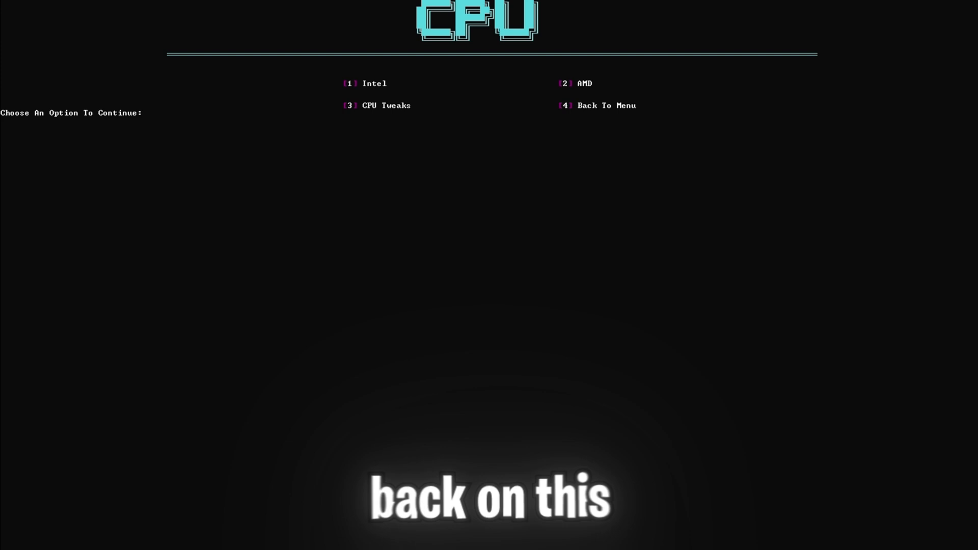
type("3")
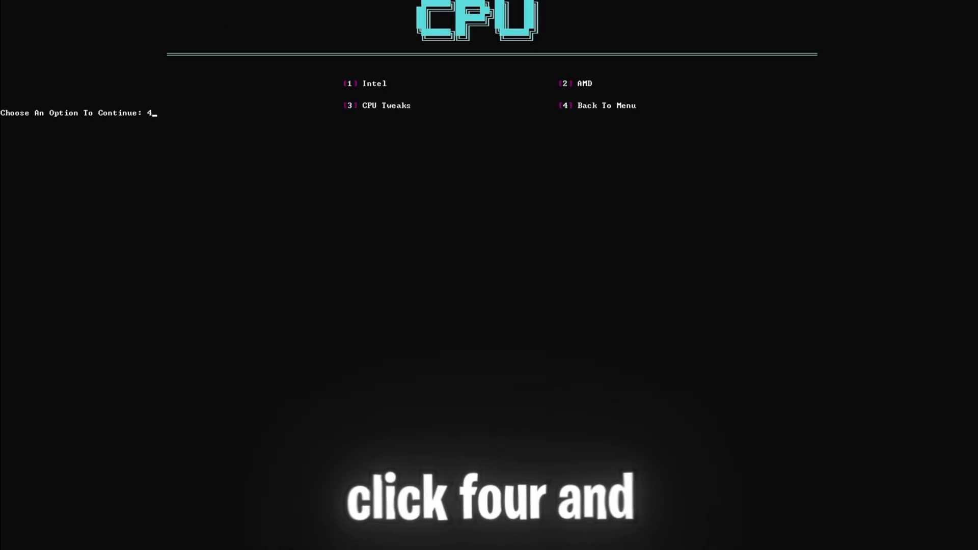
key("Return")
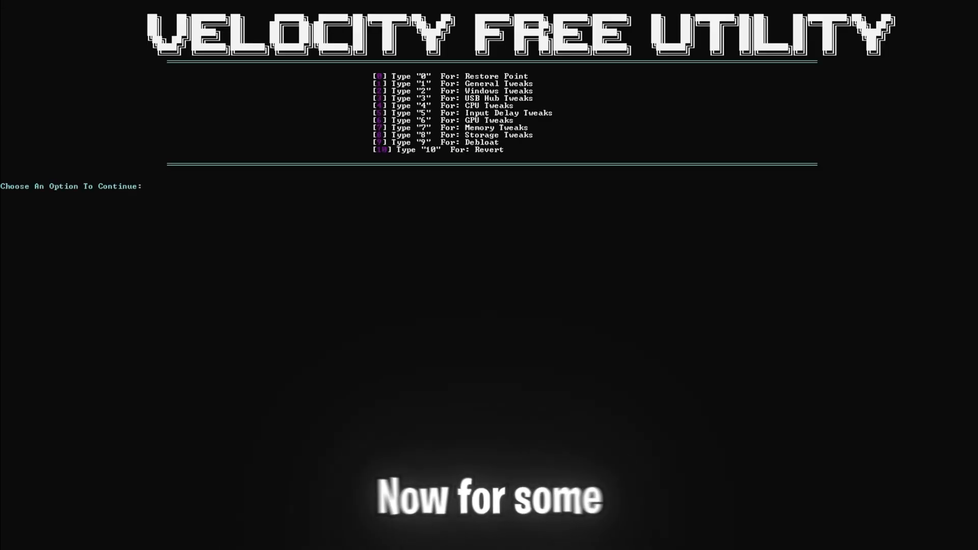
Choose GPU Tweaks (6) and apply the Nvidia (1) tweaks.
type("6")
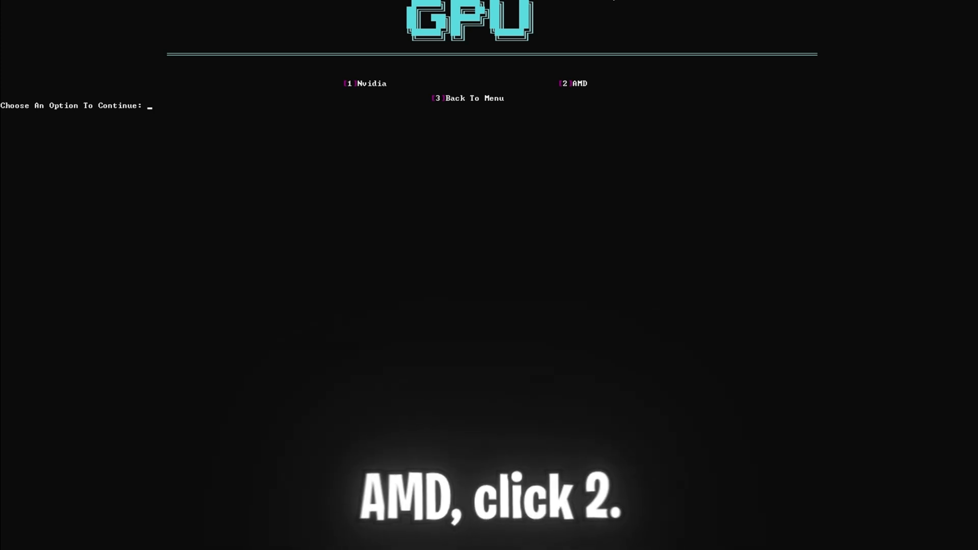
type("1")
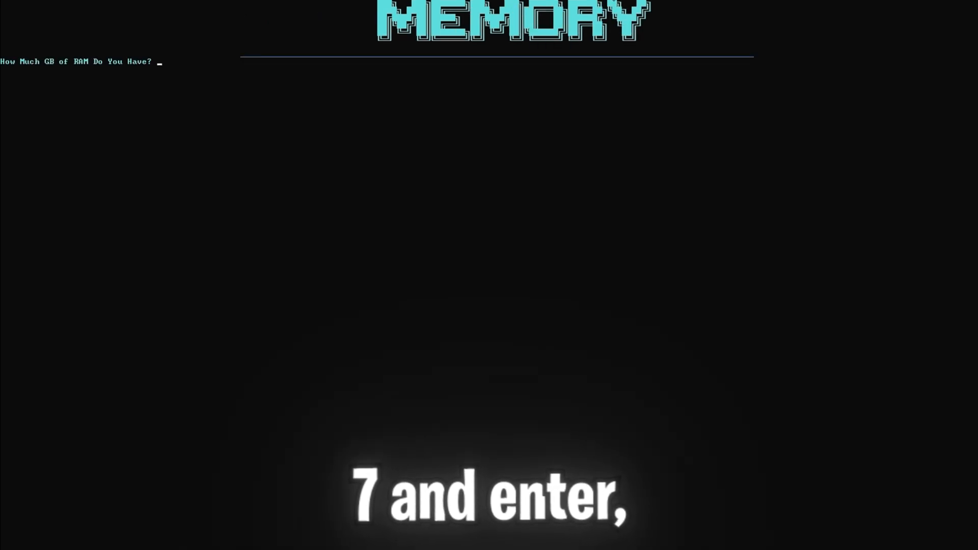
Enter 48 GB at the Memory Tweaks RAM prompt.
type("48")
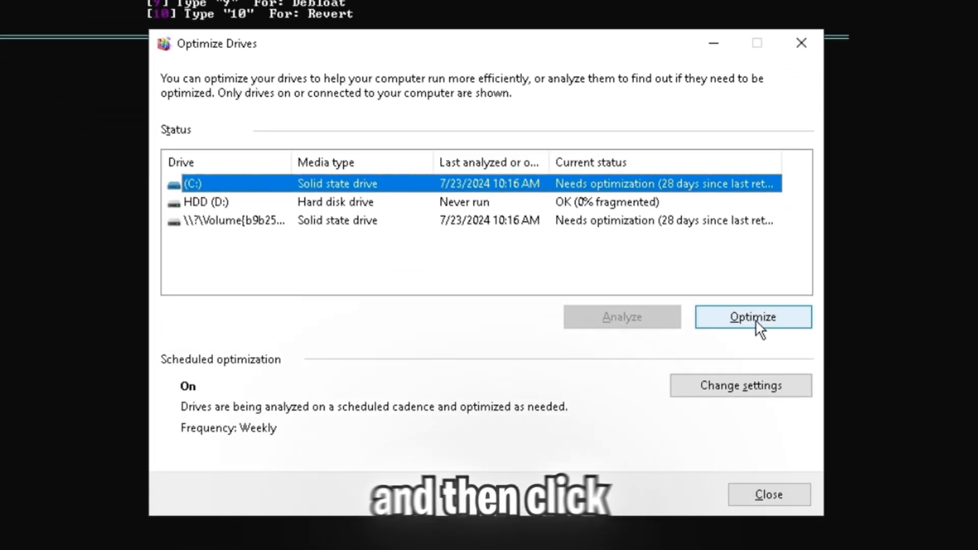
Retrim C: and the other SSD volume to OK, then close Optimize Drives.
left_click(752, 317)
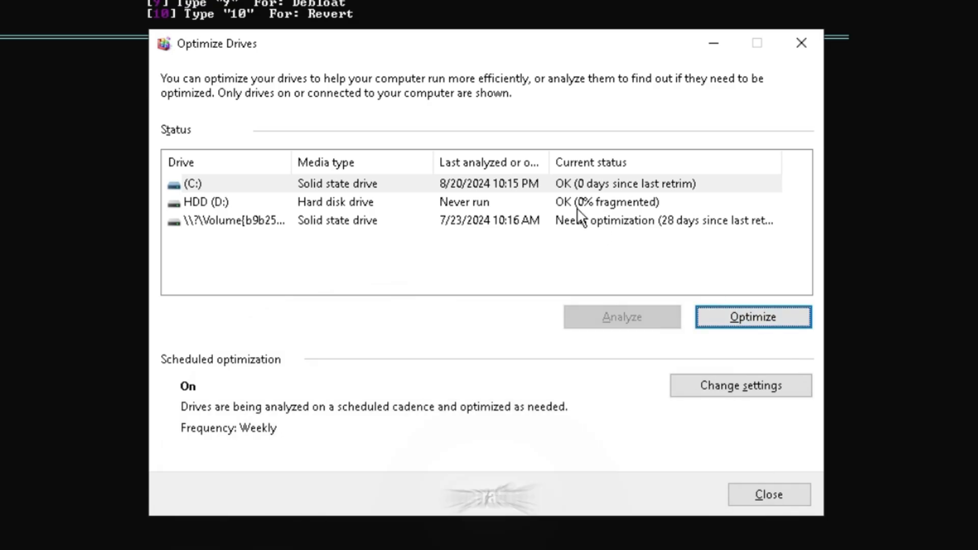
left_click(752, 317)
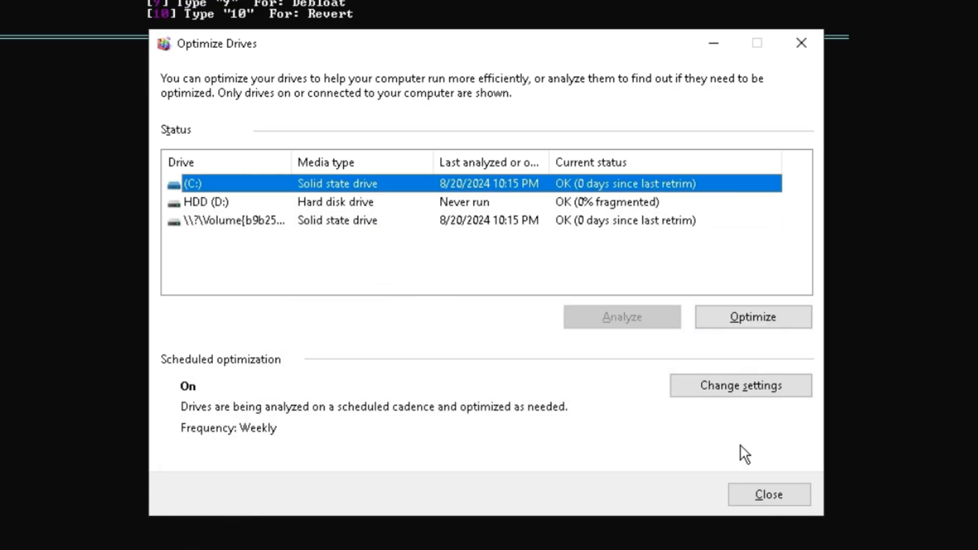
left_click(768, 494)
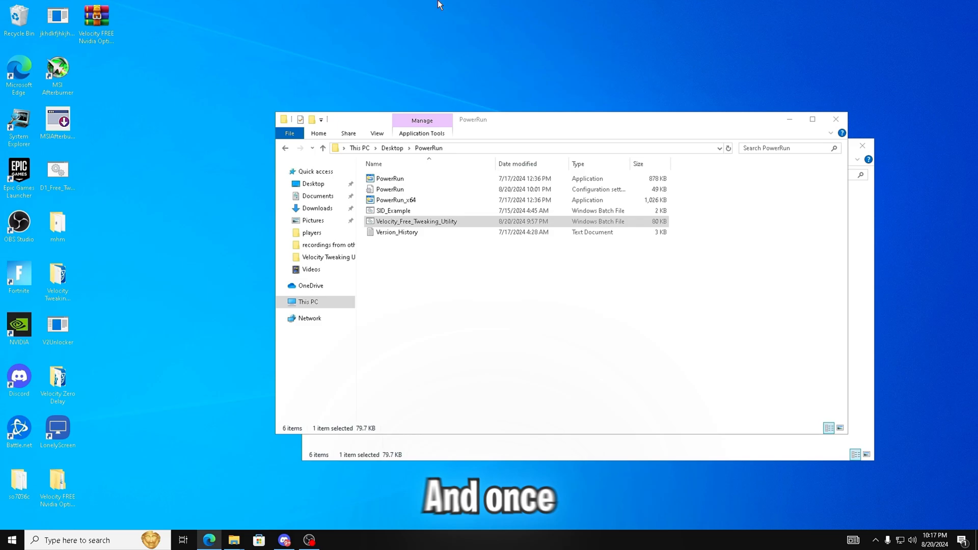
mouse_move(404, 221)
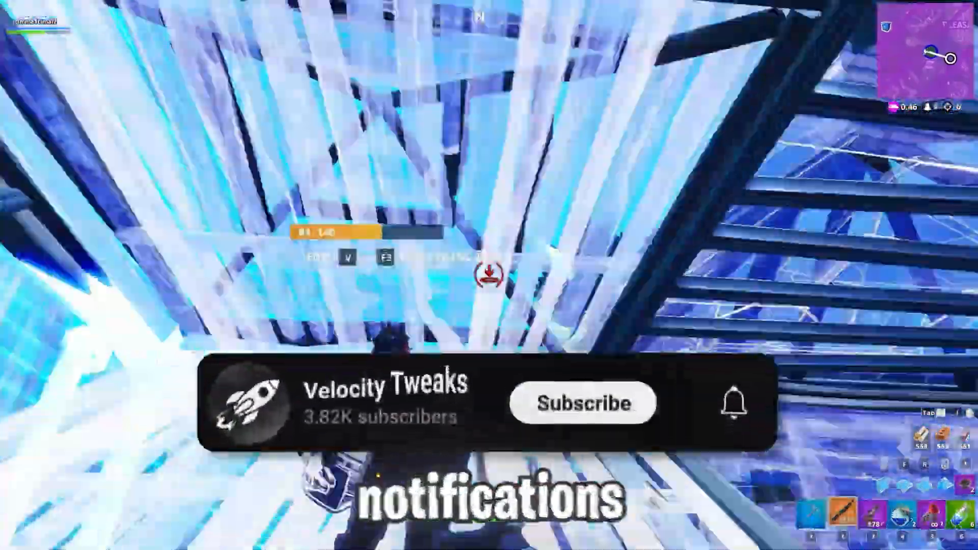
left_click(583, 403)
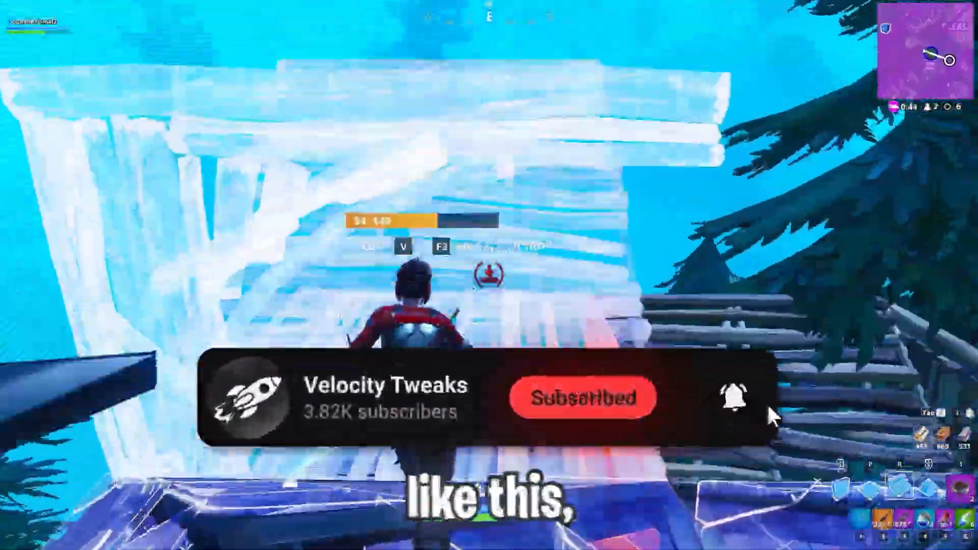